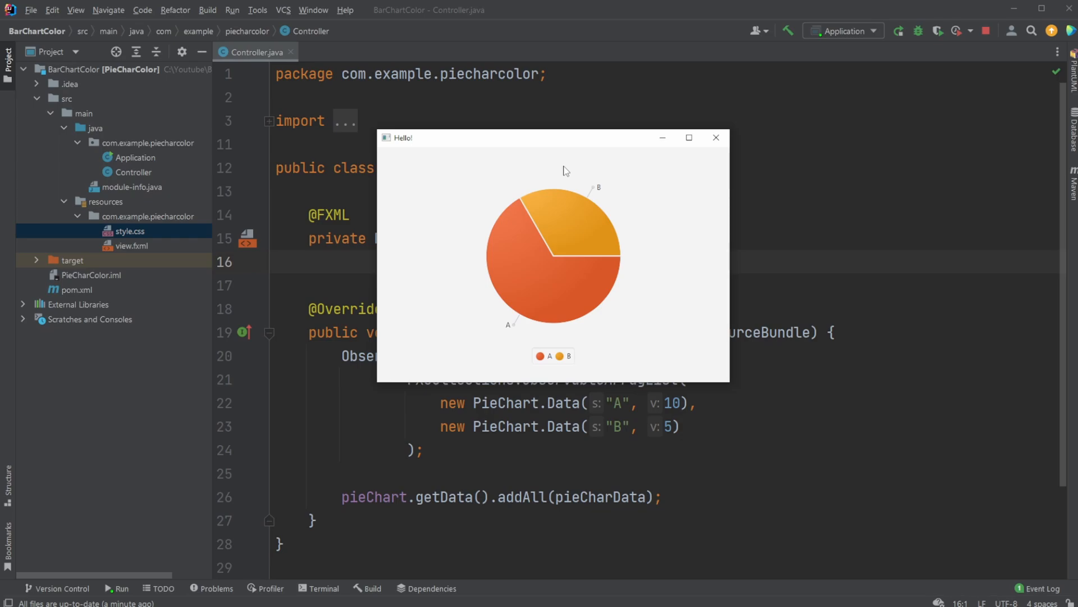
mouse_move(643, 250)
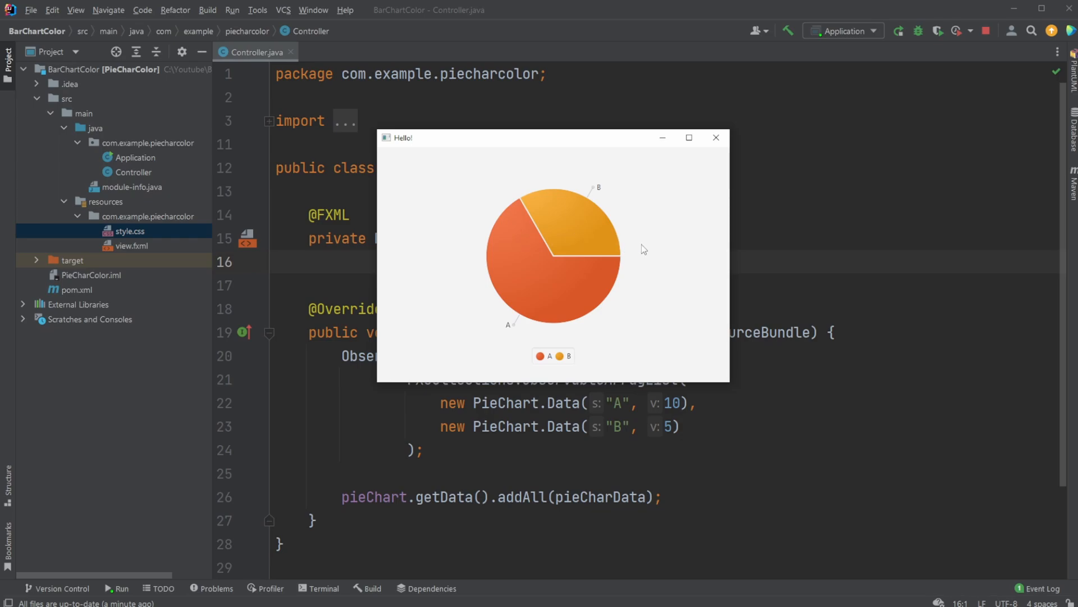
mouse_move(515, 232)
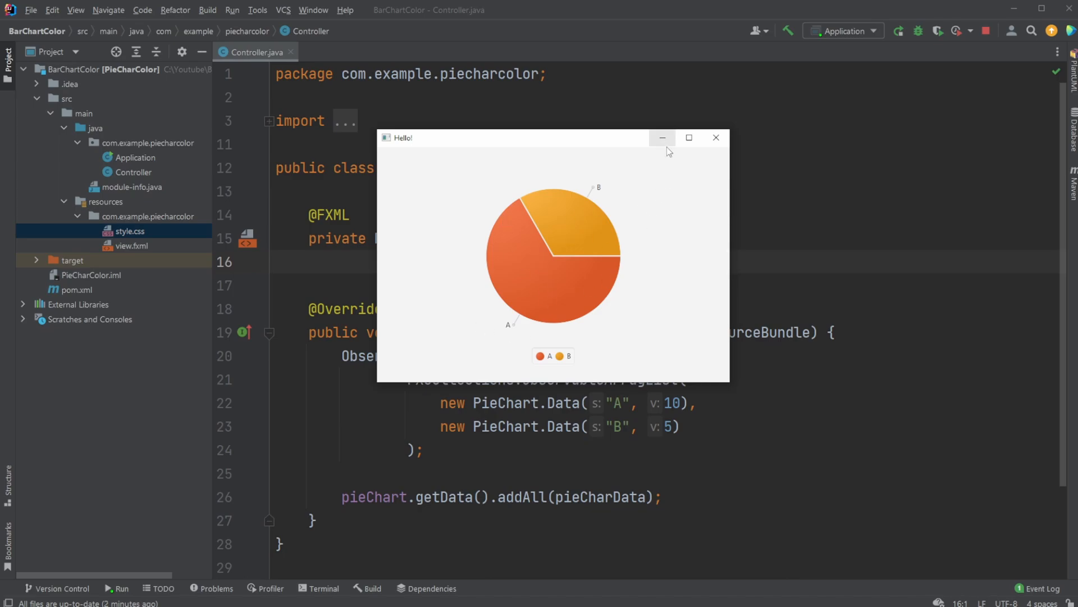
mouse_move(647, 196)
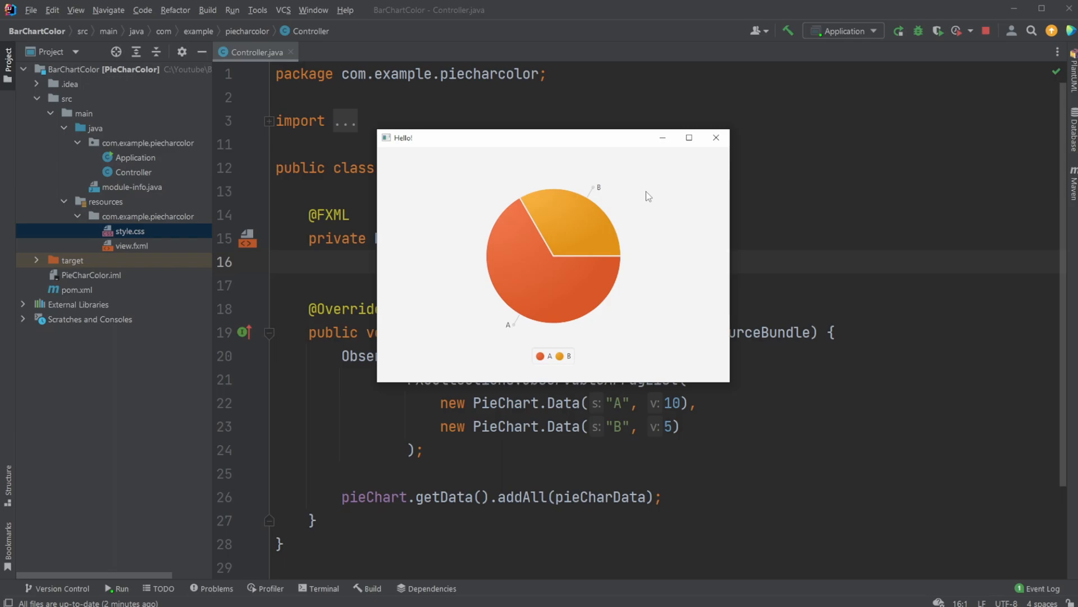
mouse_move(637, 308)
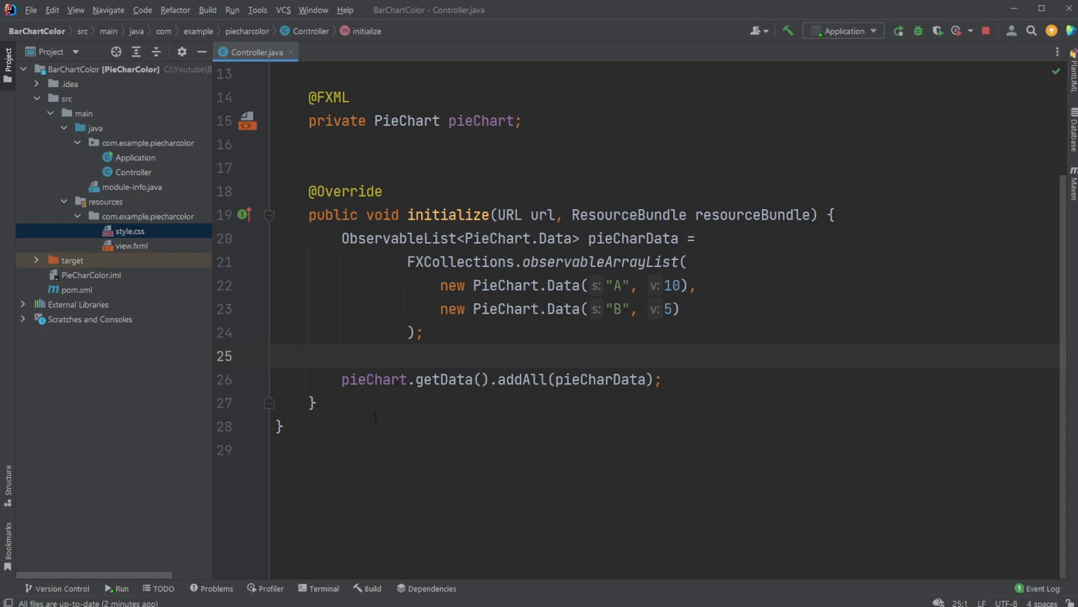
Bring up style.css and highlight the -fx-pie-color property of the first rule.
left_click(330, 52)
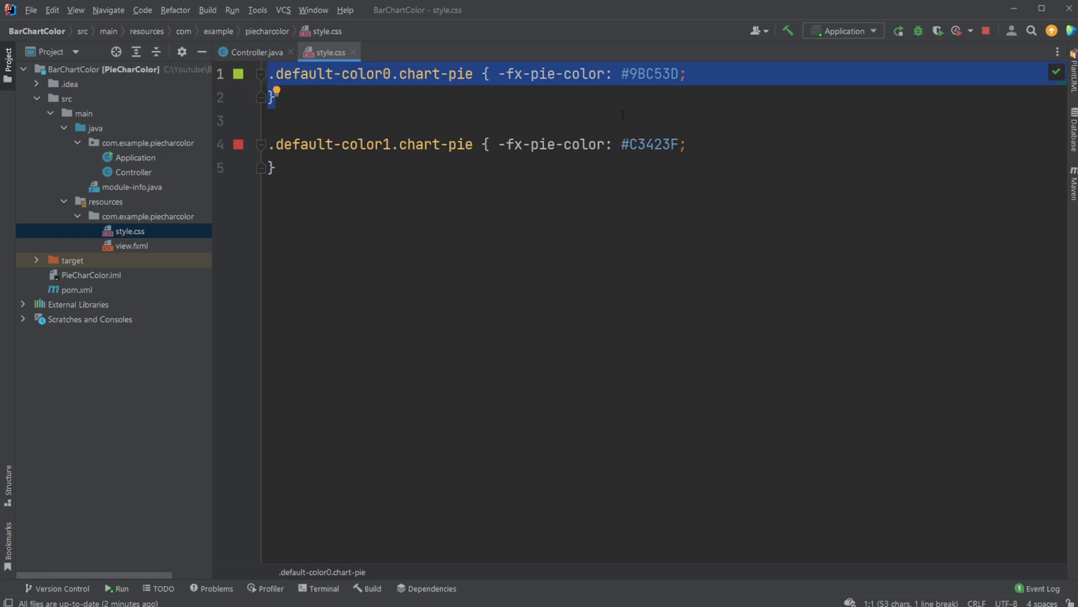
double_click(550, 74)
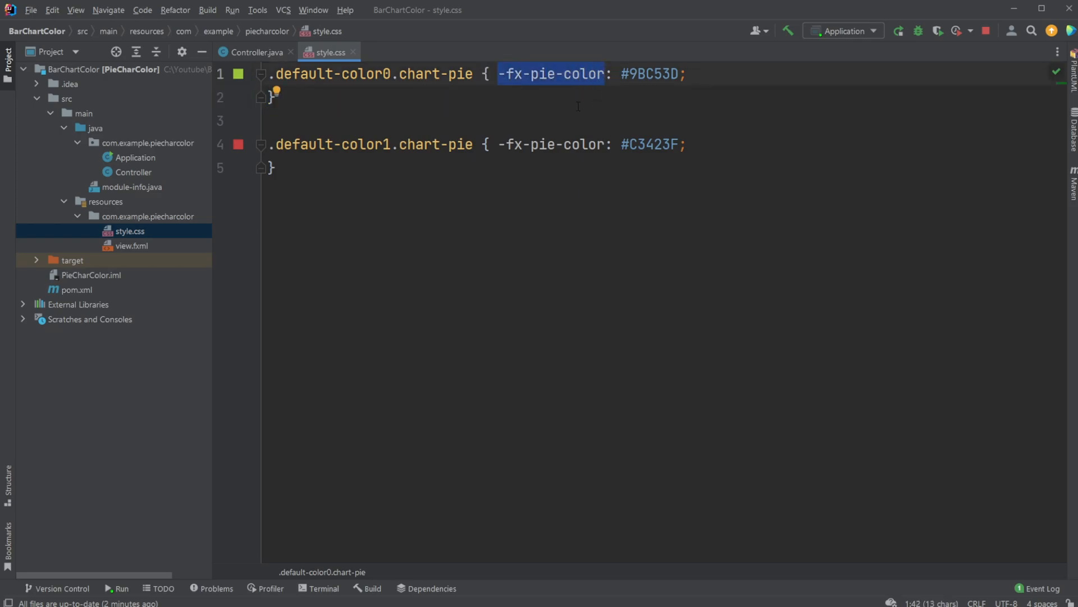
mouse_move(253, 81)
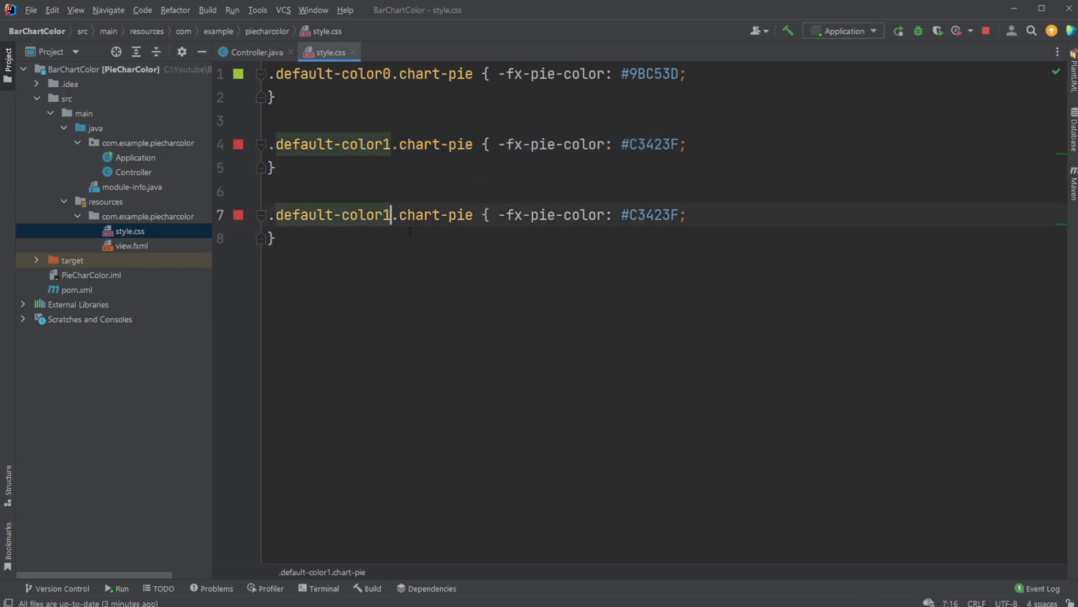
Turn the duplicated rule into default-color2 with -fx-pie-color #413fc3.
type("2")
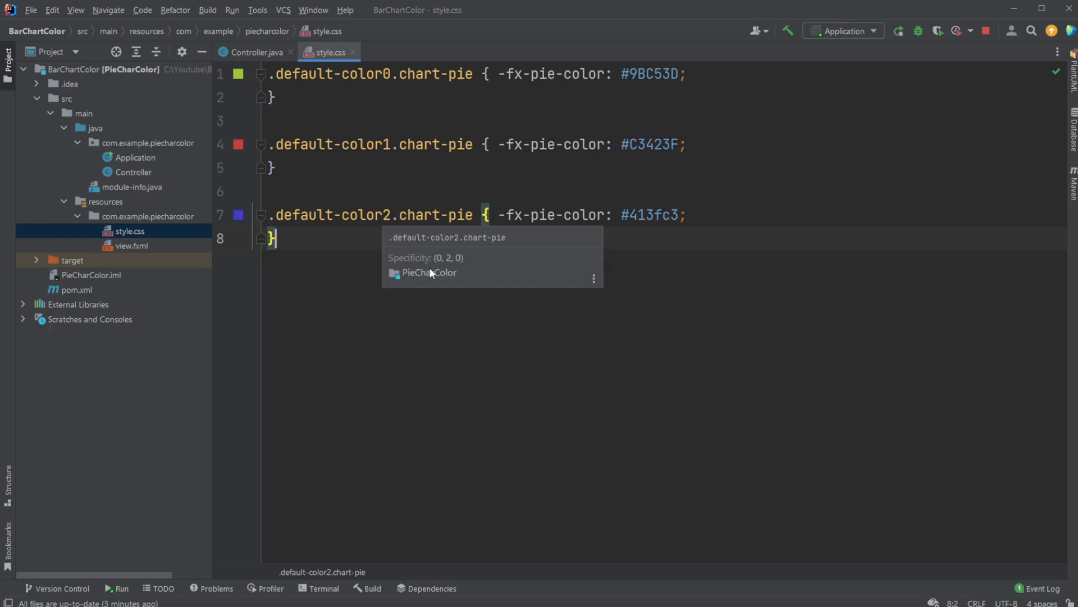
mouse_move(130, 240)
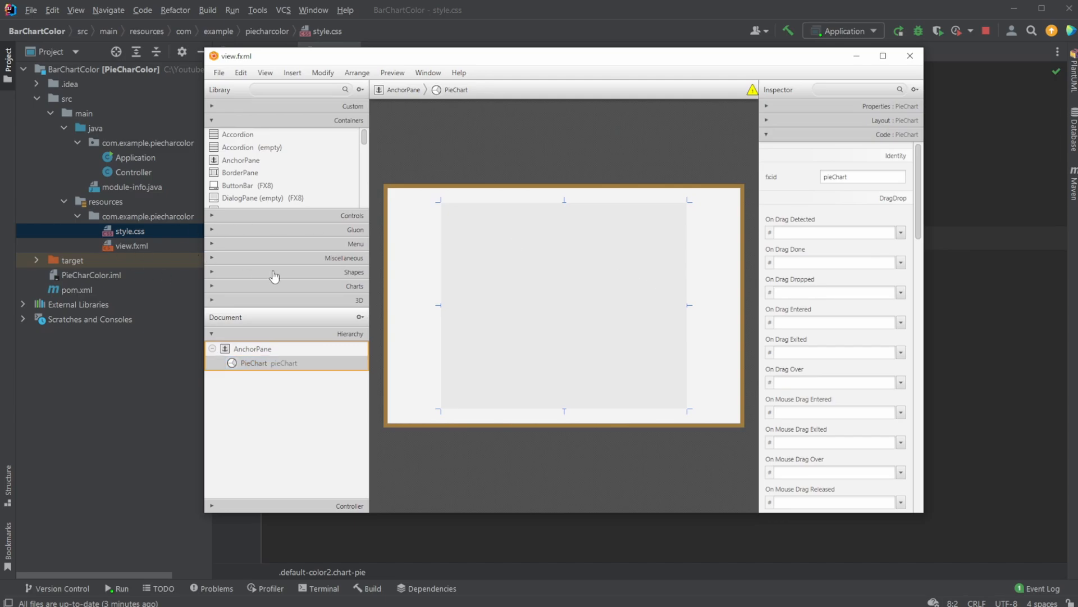
mouse_move(853, 114)
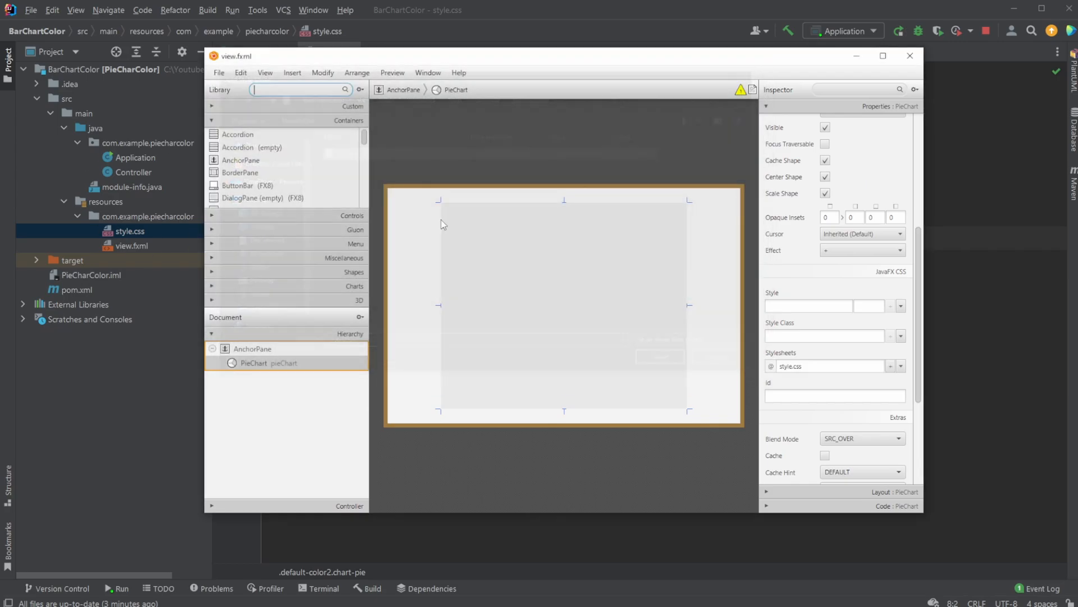
Close the Scene Builder layout after confirming style.css is attached to the pie chart.
left_click(705, 132)
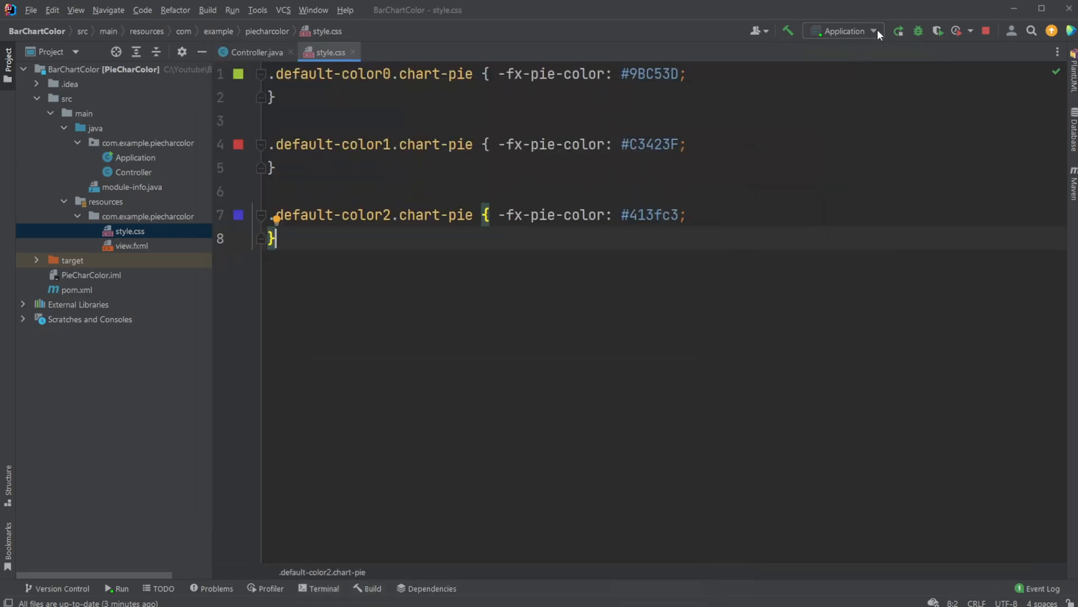
Run the Application configuration, hide the Run panel and return to the Controller code.
left_click(899, 31)
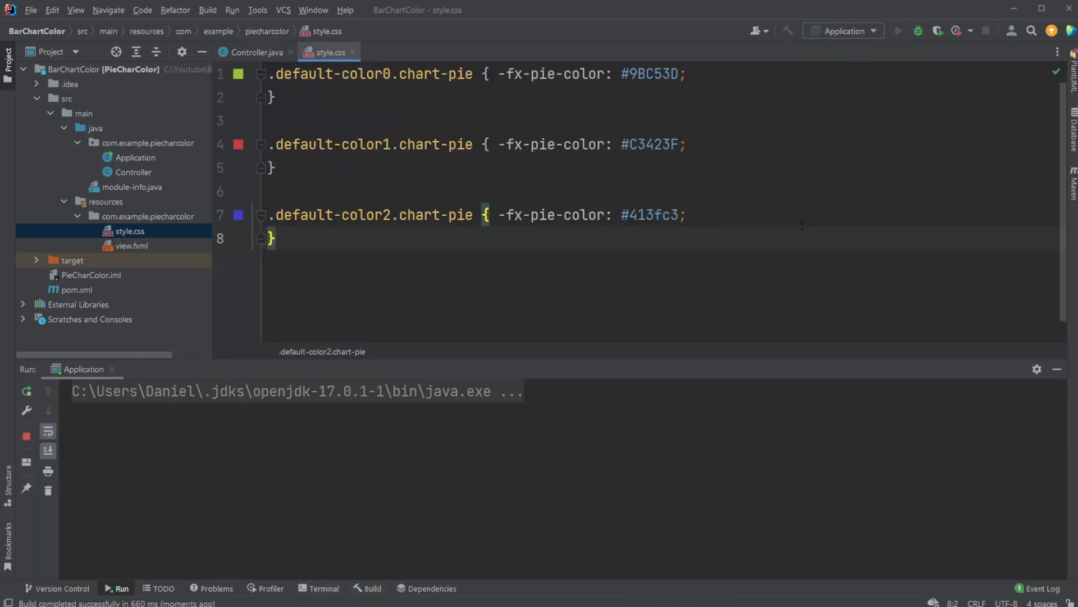
left_click(899, 32)
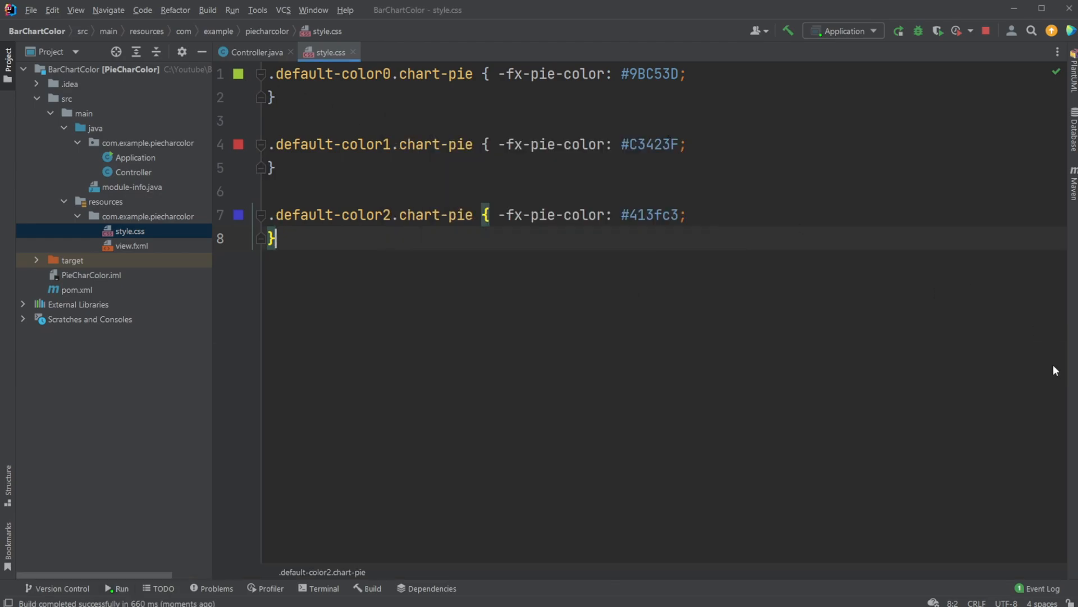
left_click(255, 51)
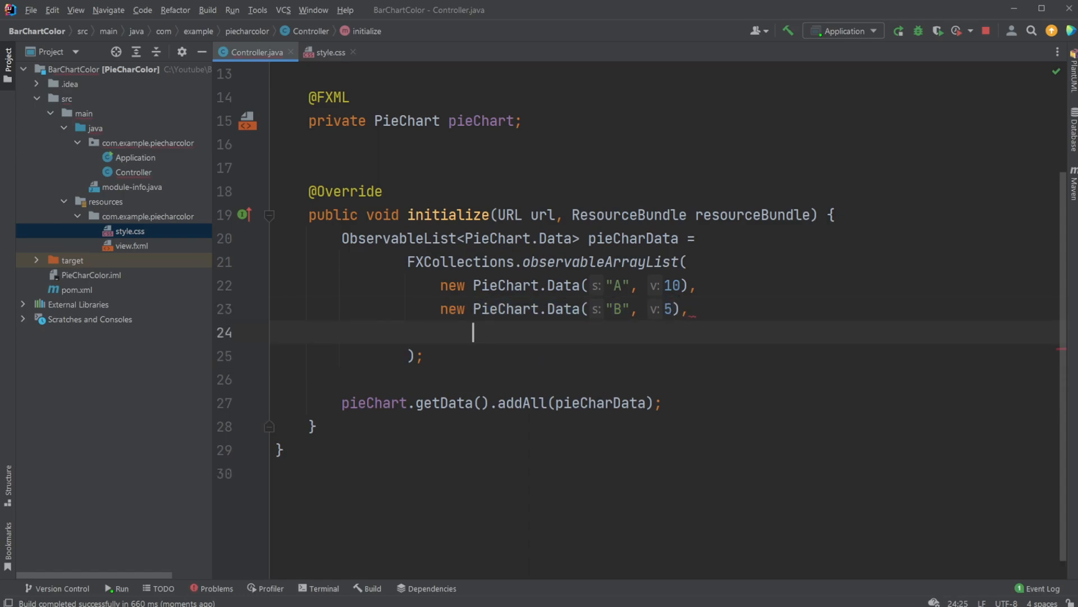
Add new PieChart.Data("C", 5) to the chart data and relaunch the app.
type("new PieChart.Data(\"B\", 5)")
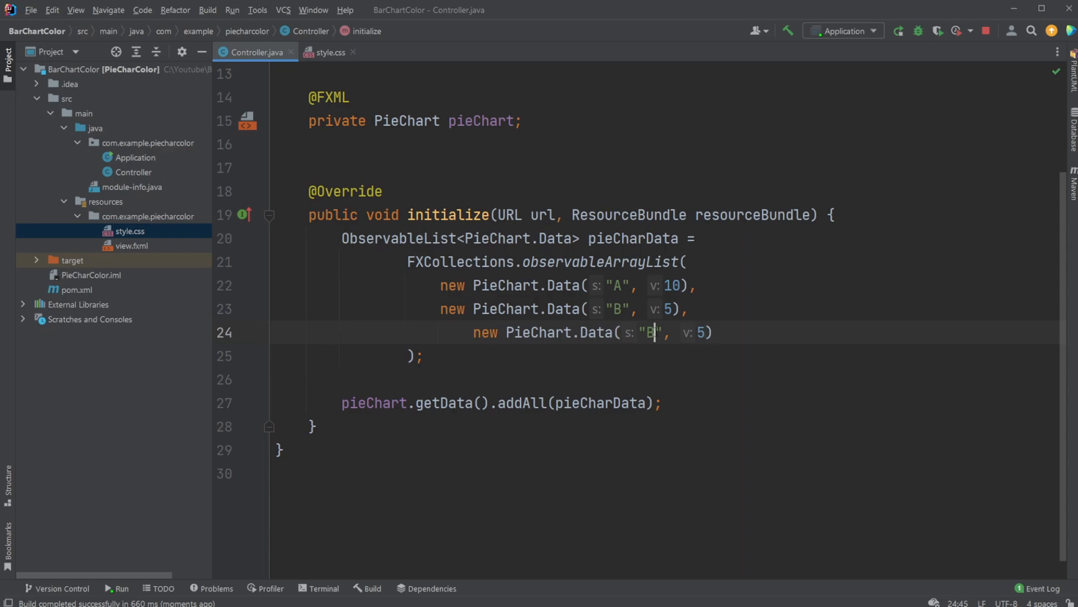
type("C")
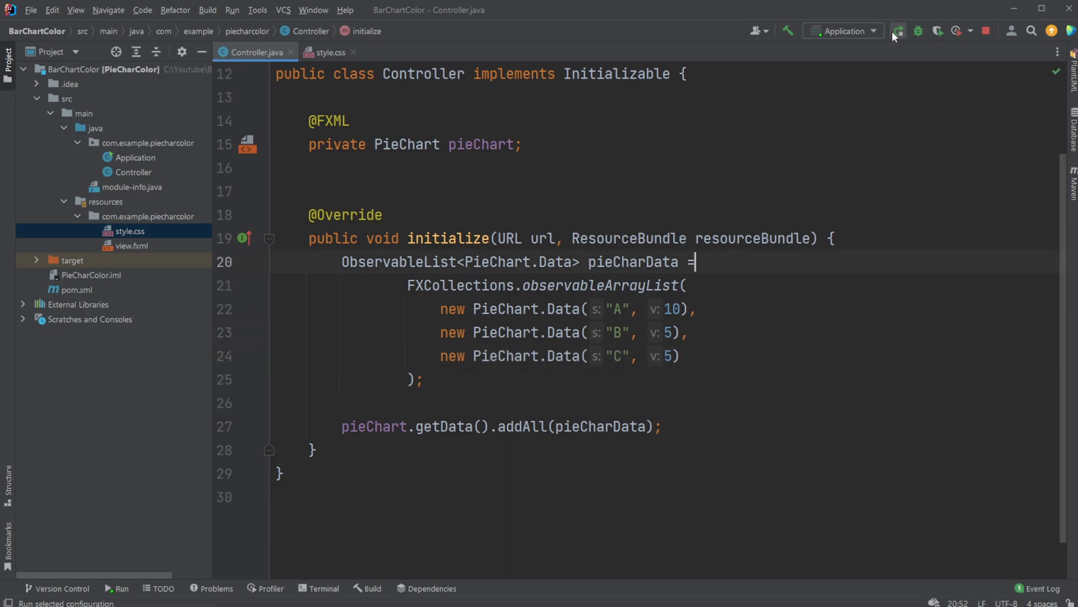
left_click(899, 32)
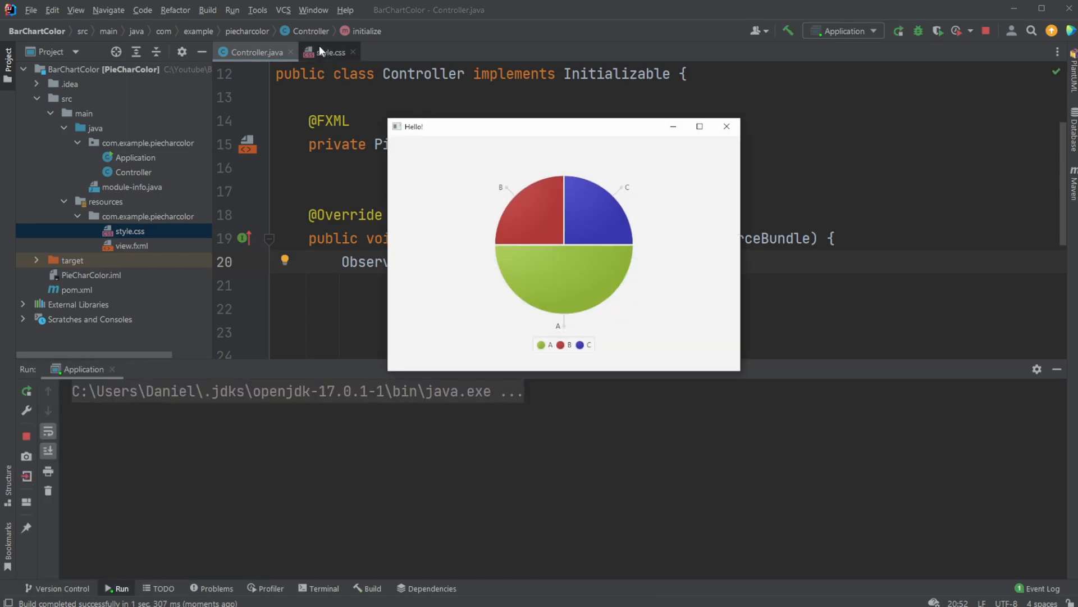
Return to style.css, then bring up view.fxml from the Project tree.
left_click(329, 51)
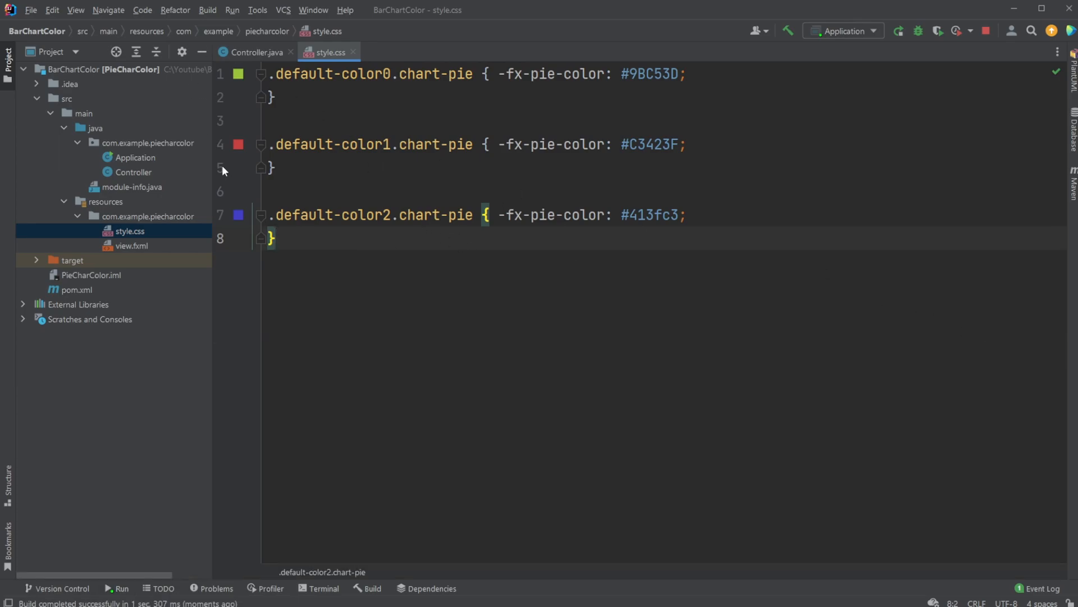
mouse_move(350, 195)
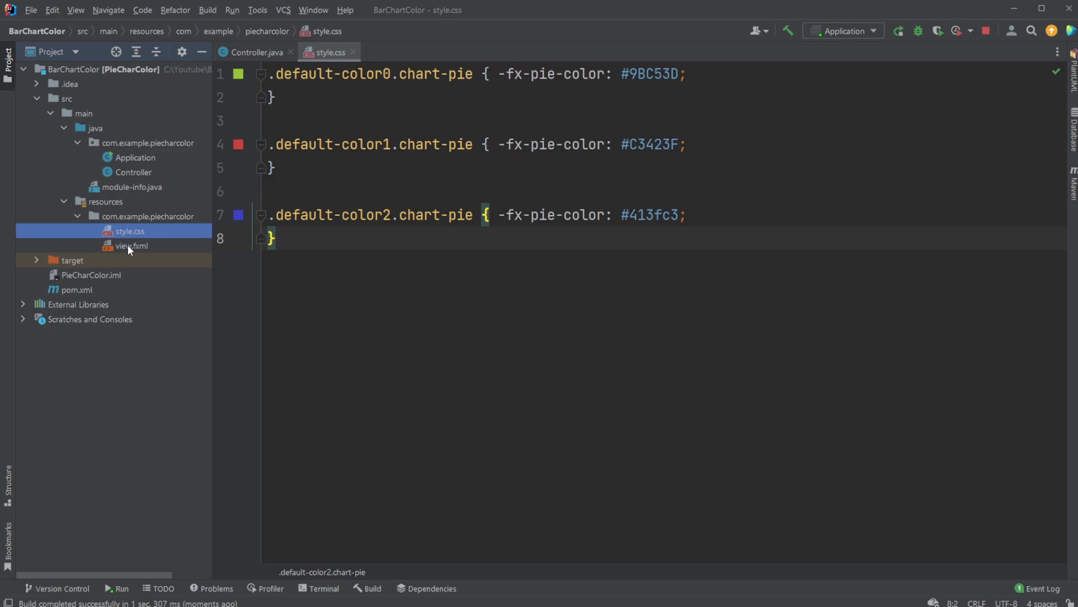
double_click(133, 246)
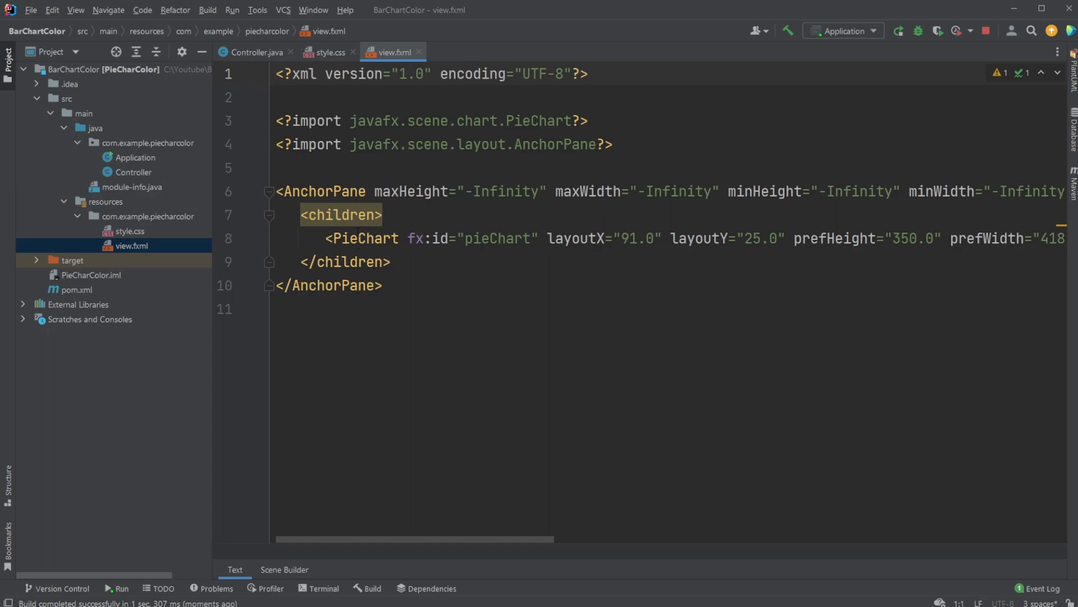
Scroll across the AnchorPane and PieChart markup in view.fxml.
scroll("right", 3)
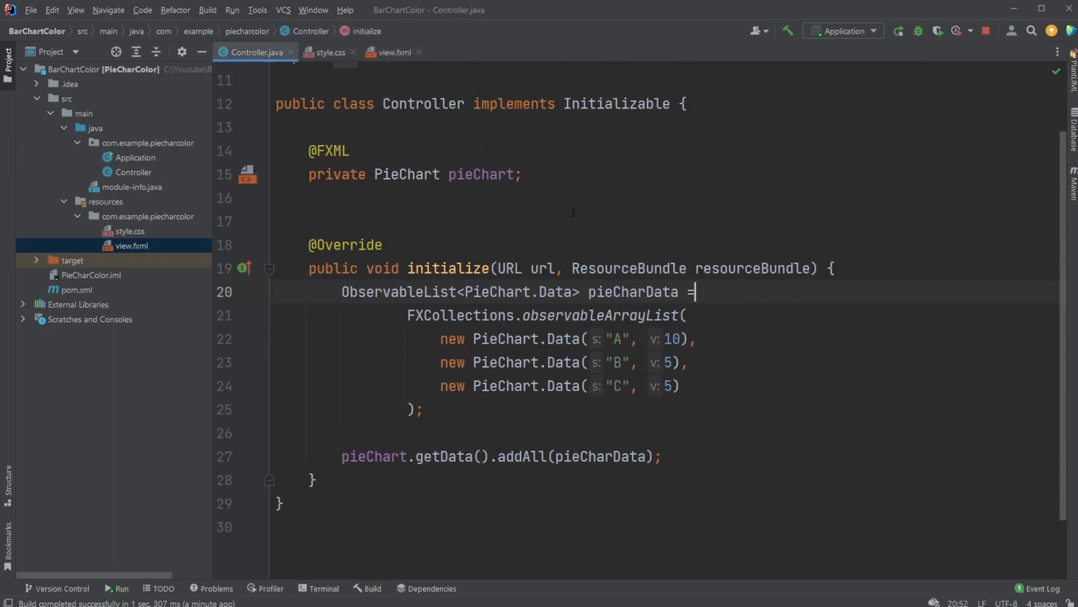
scroll("down", 3)
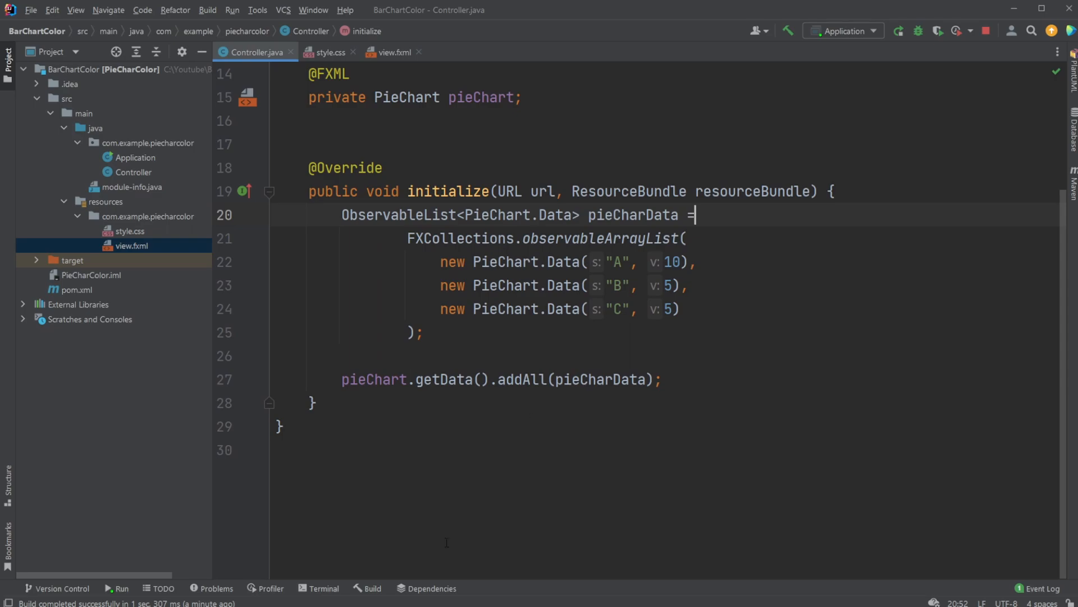